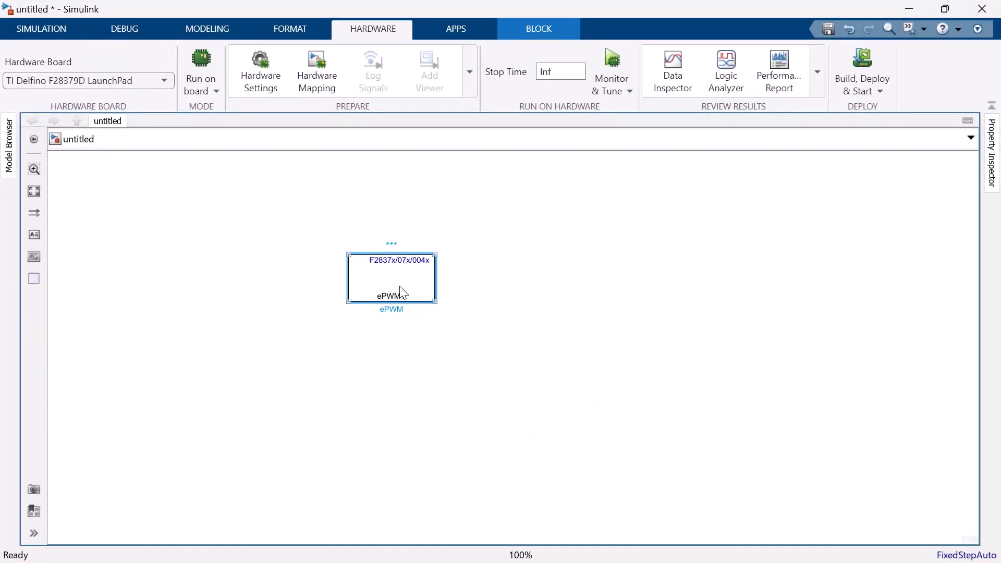
Step: In the ePWM block parameters, set timer period units to Seconds and period to 200e-6
{"action": "double_click", "coordinate": [391, 278]}
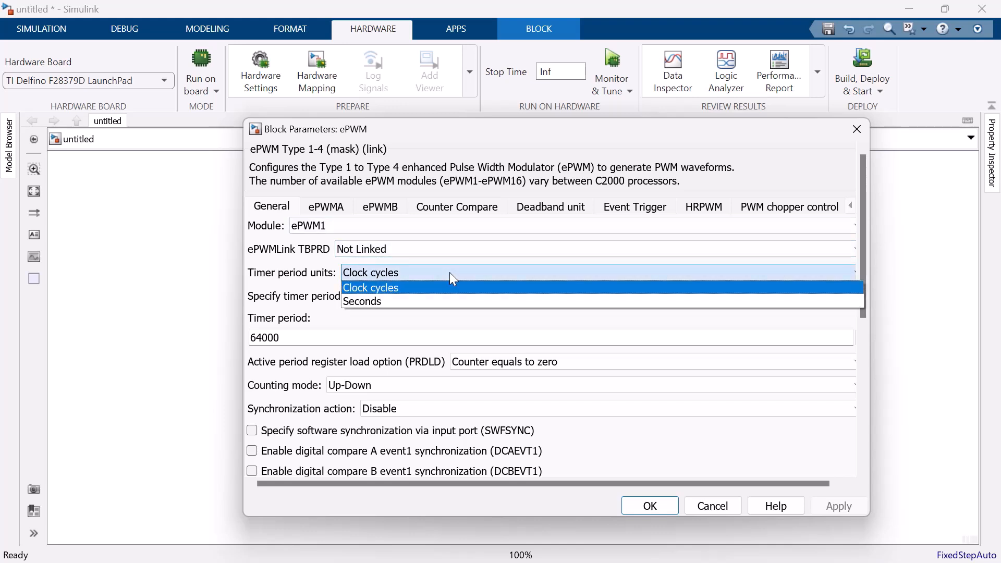
{"action": "mouse_move", "coordinate": [449, 301]}
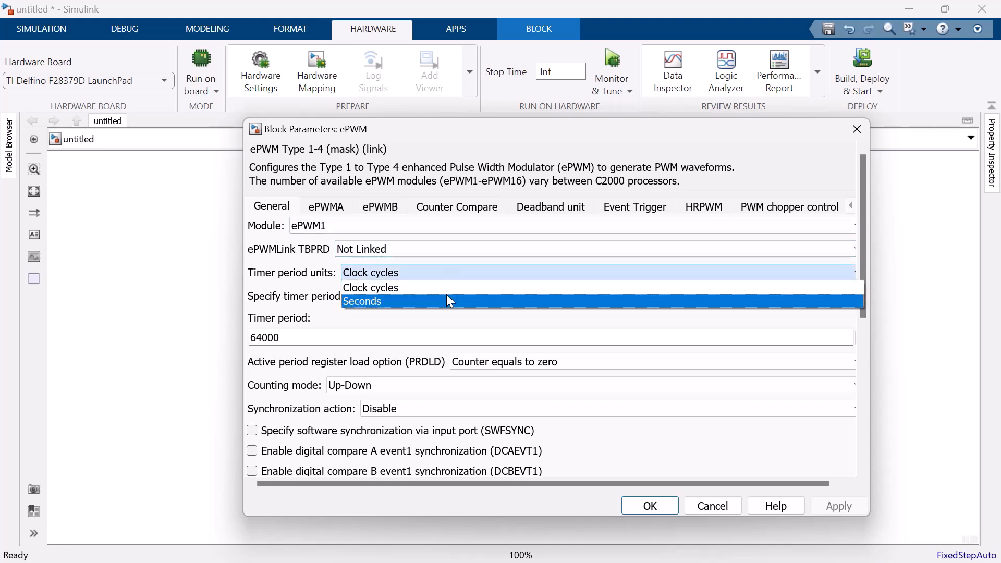
{"action": "left_click", "coordinate": [362, 301]}
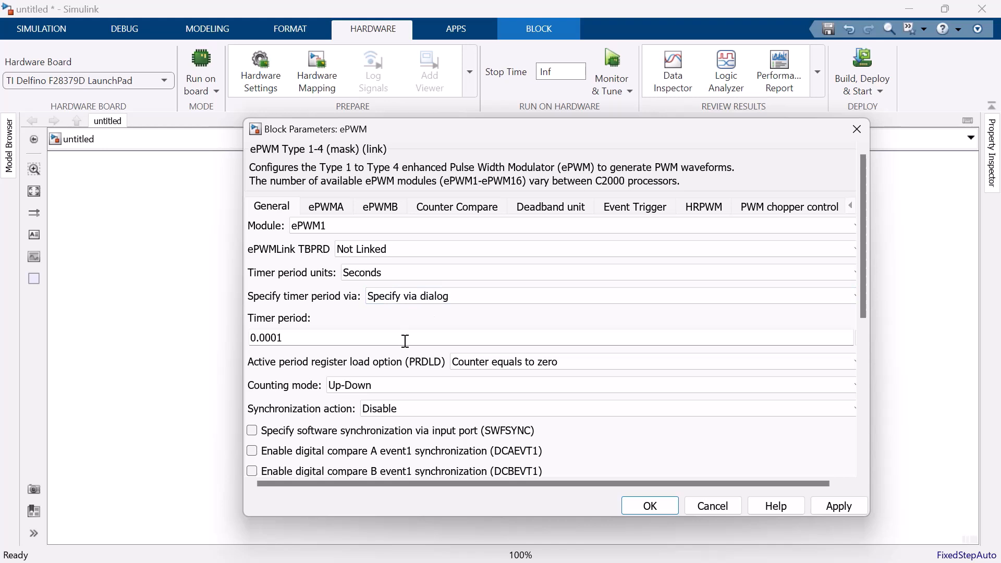
{"action": "triple_click", "coordinate": [266, 337]}
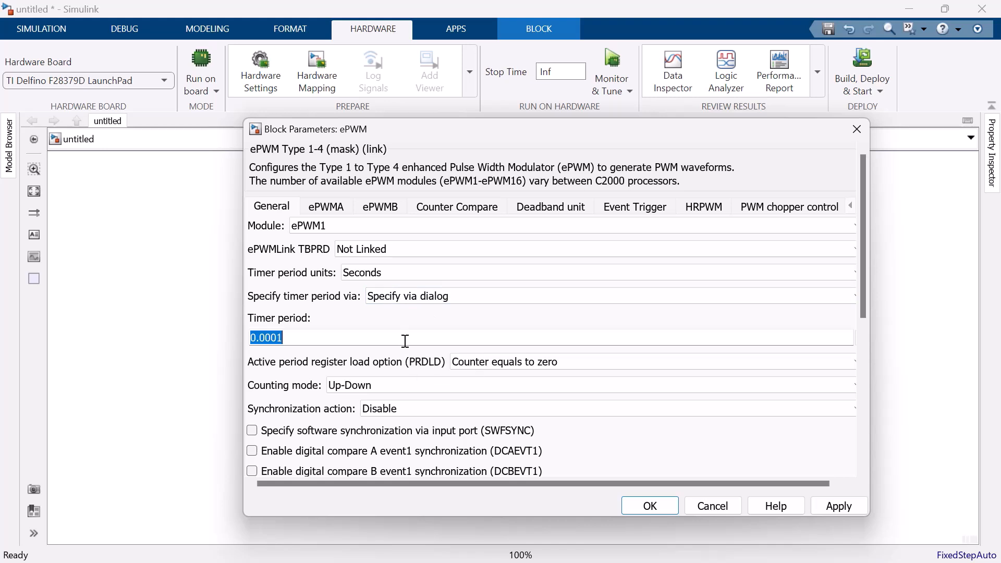
{"action": "type", "text": "200"}
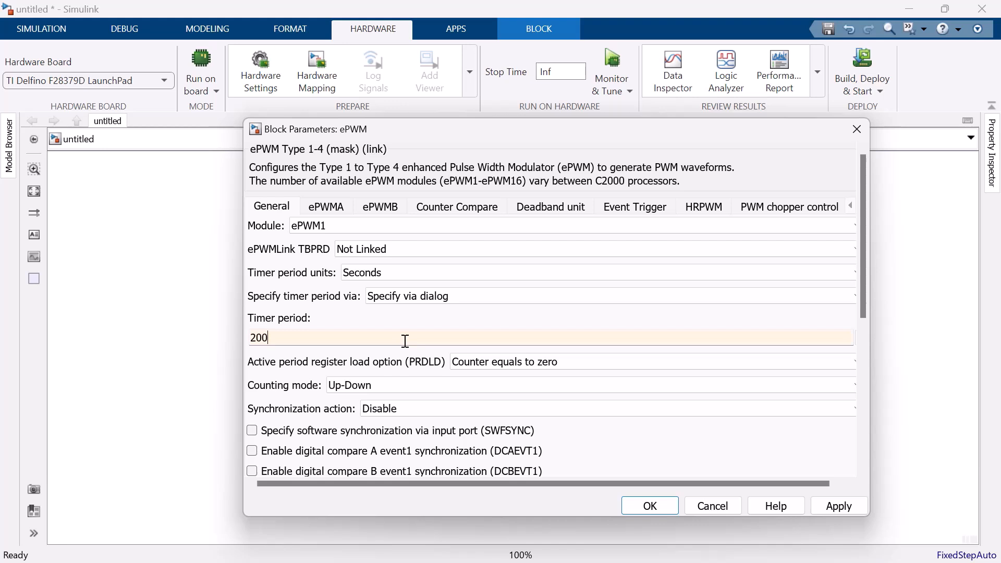
{"action": "type", "text": "e-6"}
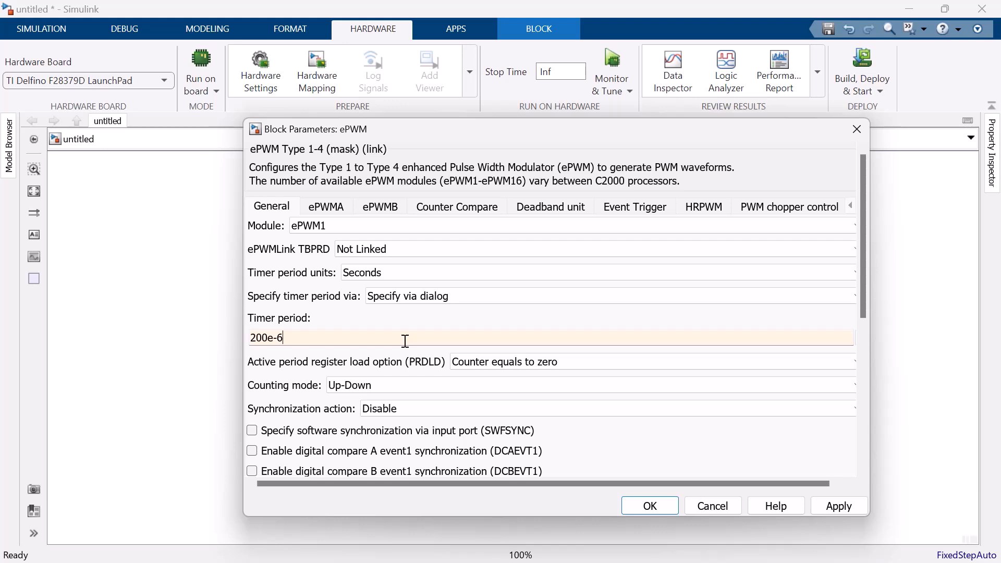
{"action": "mouse_move", "coordinate": [432, 220]}
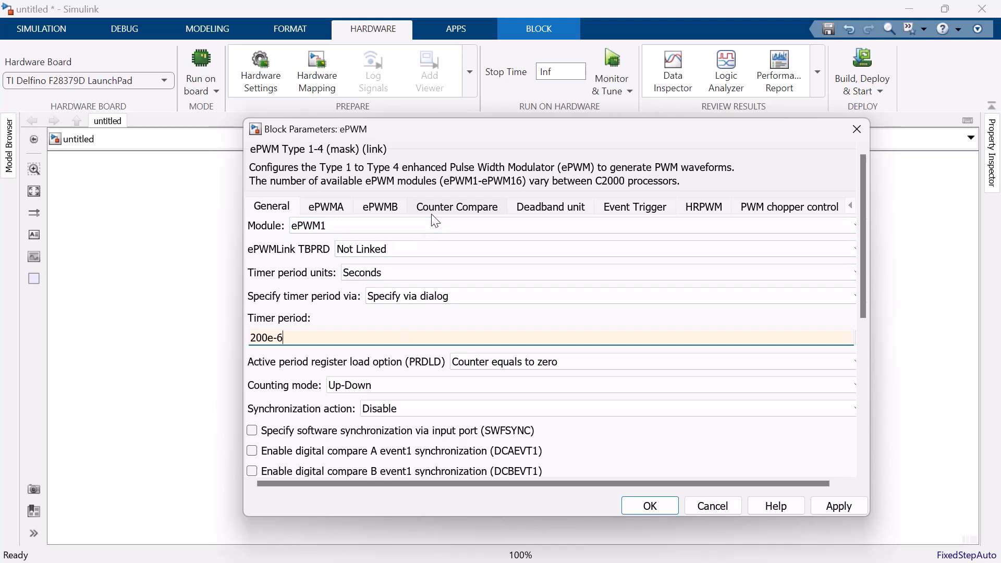
Step: On the Counter Compare tab, set CMPA units to Percentages, keeping the value at 50
{"action": "left_click", "coordinate": [458, 206]}
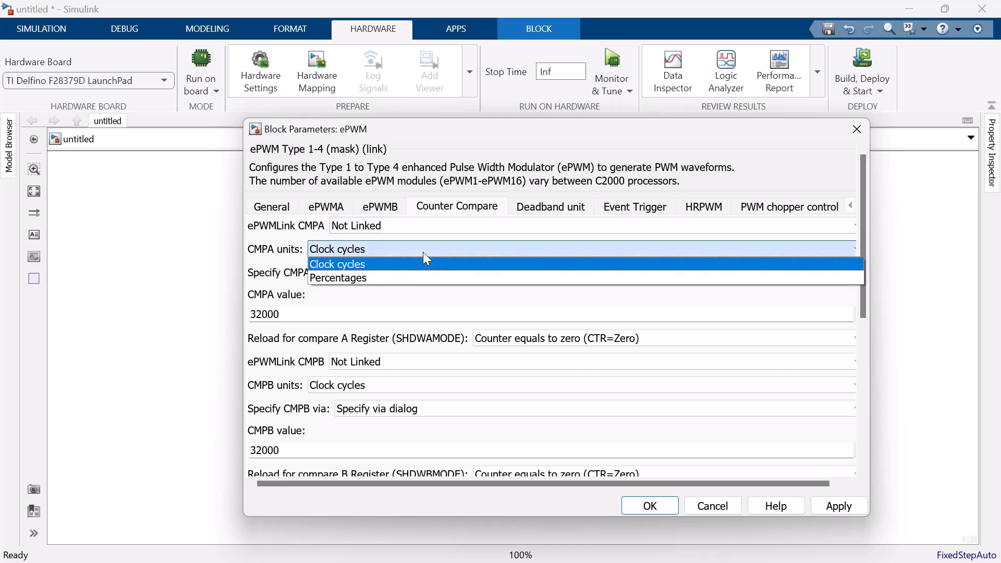
{"action": "left_click", "coordinate": [337, 277]}
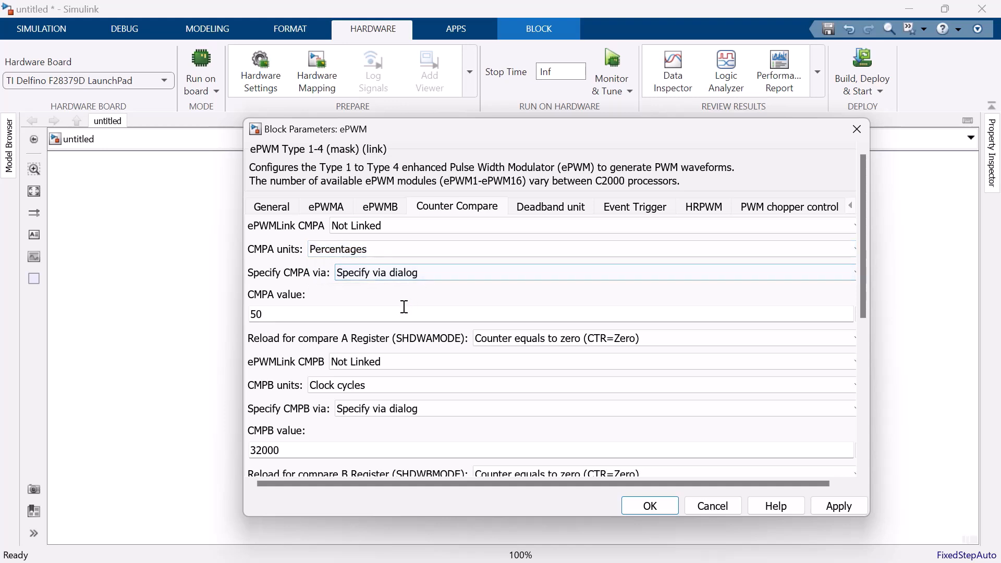
{"action": "mouse_move", "coordinate": [402, 313]}
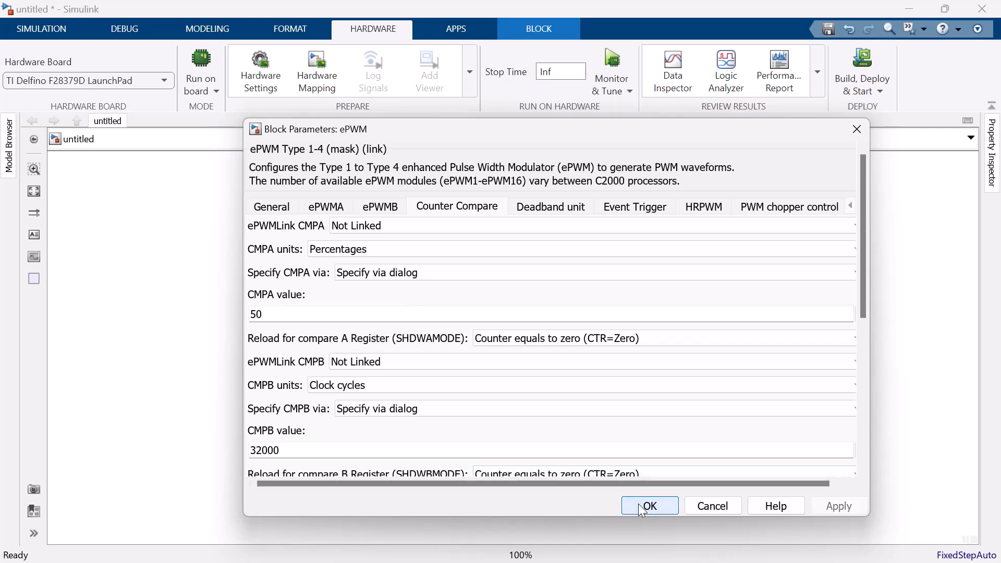
Step: Accept the ePWM block settings with OK to close the dialog
{"action": "left_click", "coordinate": [649, 506]}
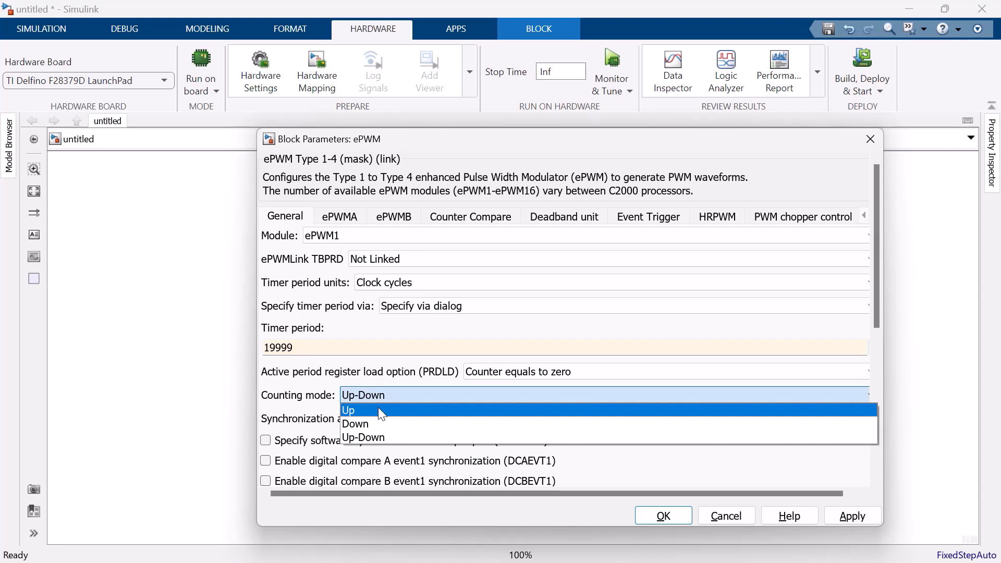
Step: Set the ePWM counting mode to Up
{"action": "left_click", "coordinate": [347, 410]}
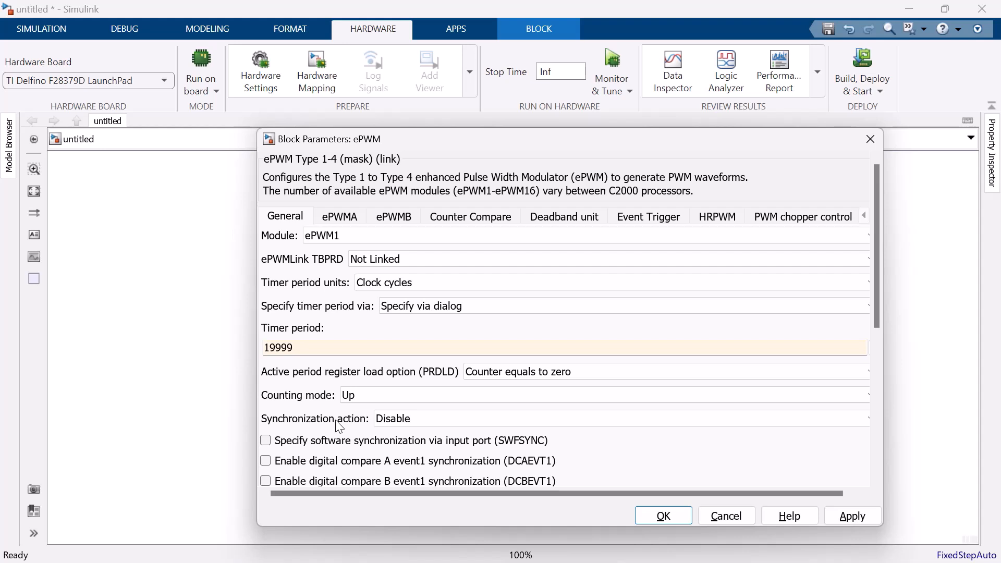
{"action": "mouse_move", "coordinate": [330, 410]}
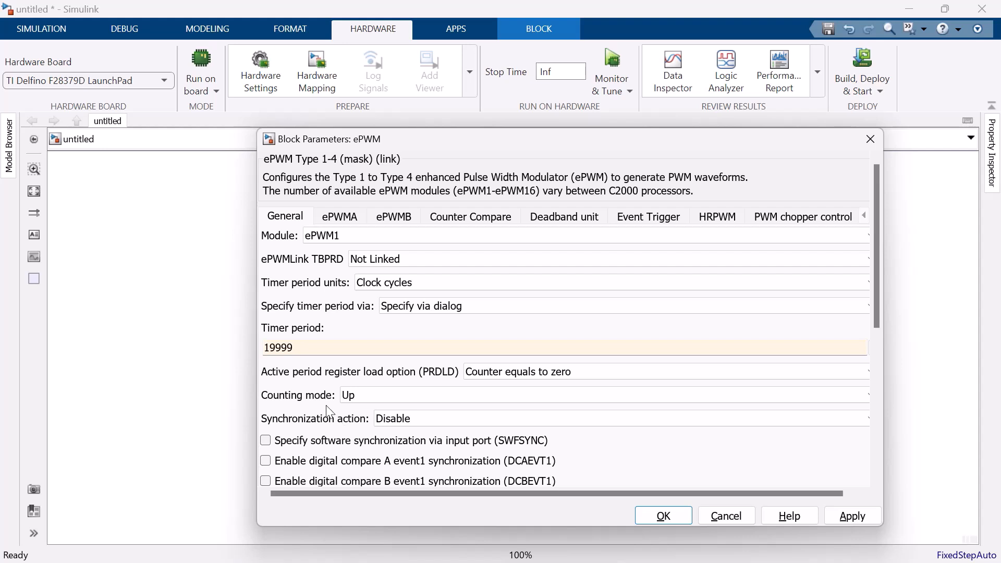
{"action": "mouse_move", "coordinate": [322, 384]}
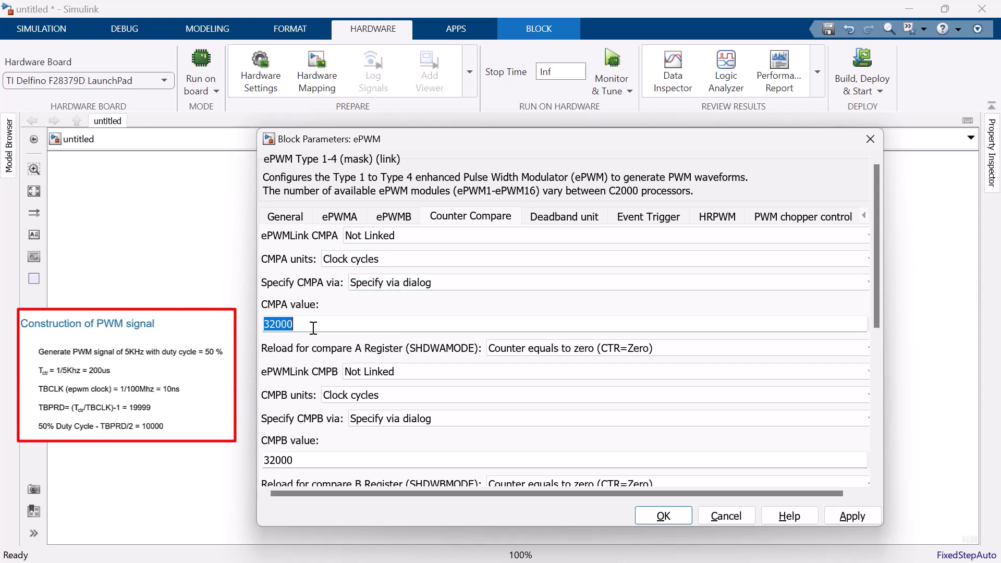
Step: Enter 10000 as the CMPA value and confirm it
{"action": "type", "text": "1000"}
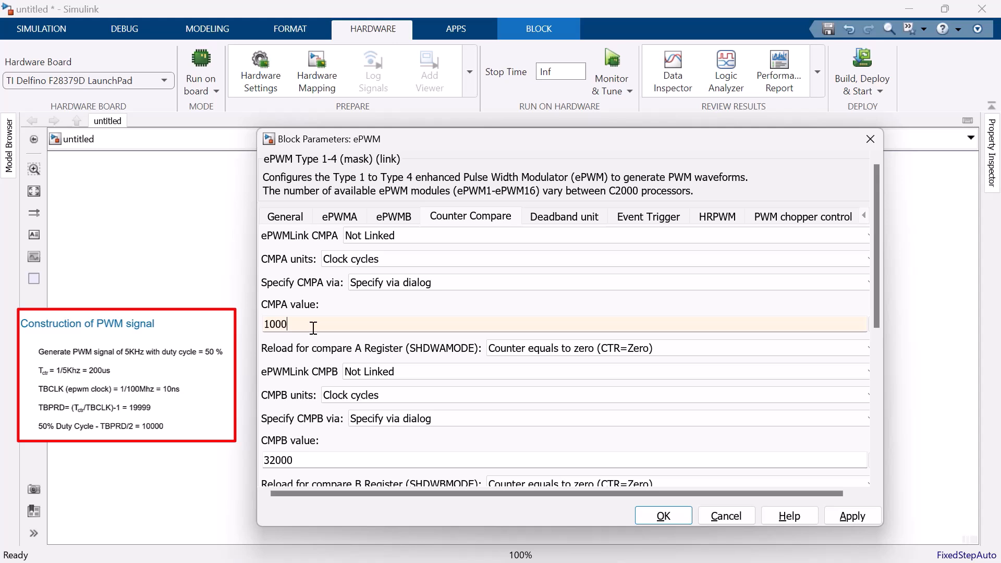
{"action": "type", "text": "0"}
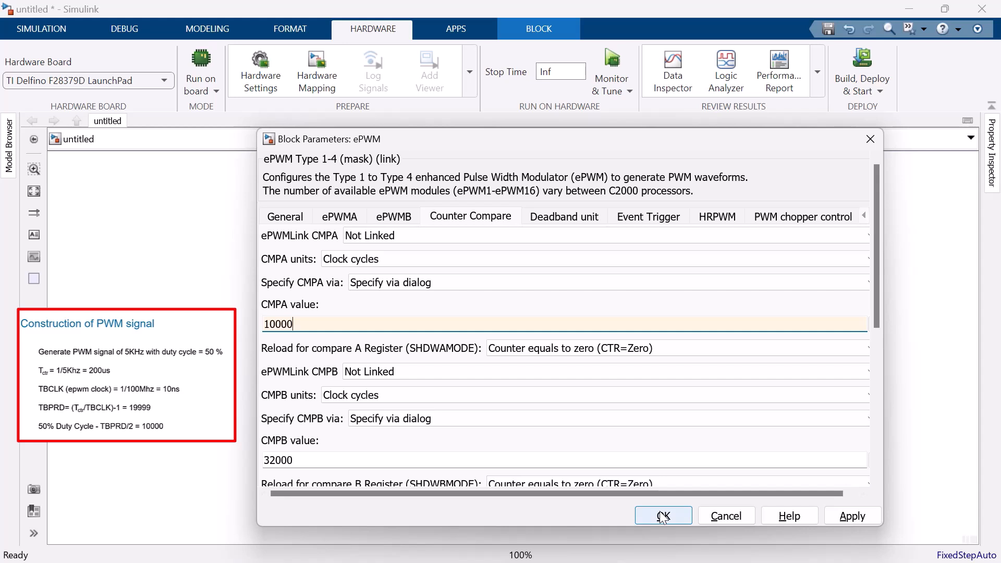
{"action": "left_click", "coordinate": [339, 216]}
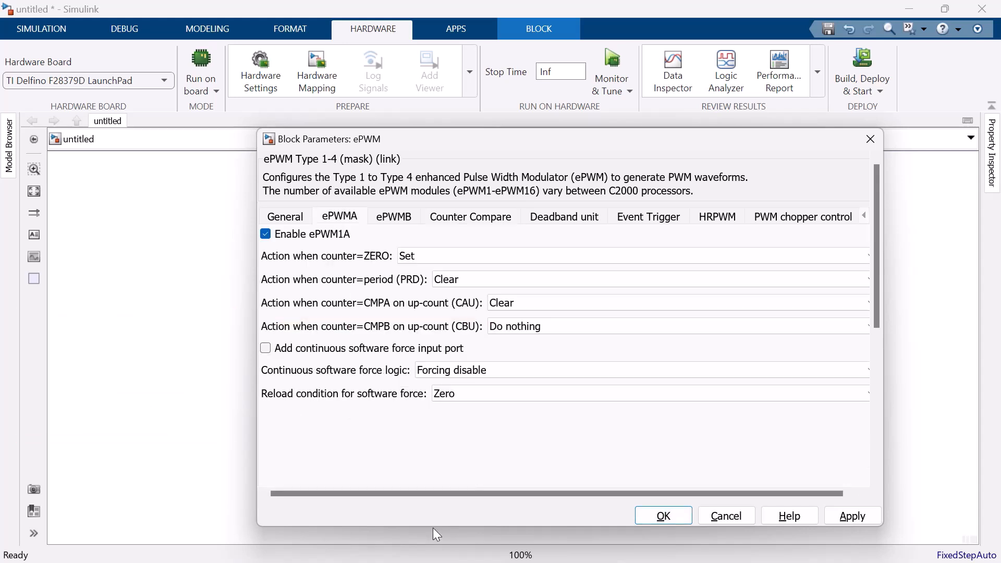
{"action": "left_click", "coordinate": [339, 216]}
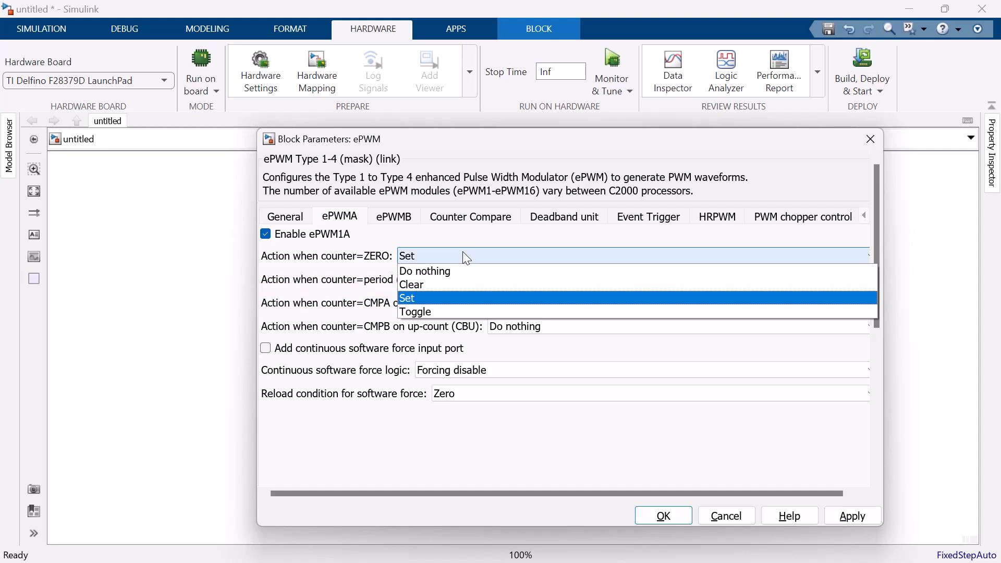
{"action": "left_click", "coordinate": [407, 298]}
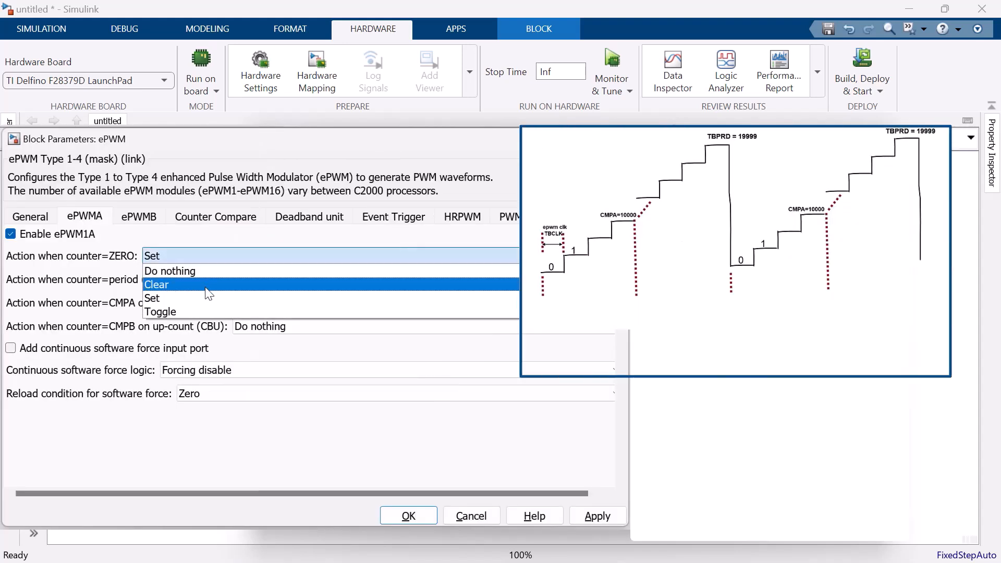
Step: Set ePWMA's counter-zero and period actions, and bring up the CMPA up-count action choices
{"action": "left_click", "coordinate": [156, 284]}
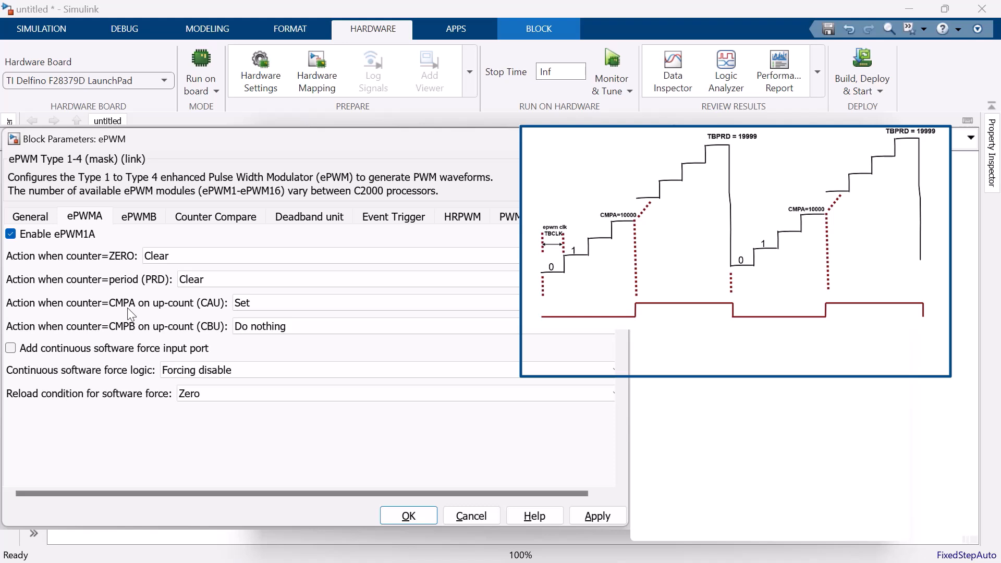
{"action": "left_click", "coordinate": [255, 258]}
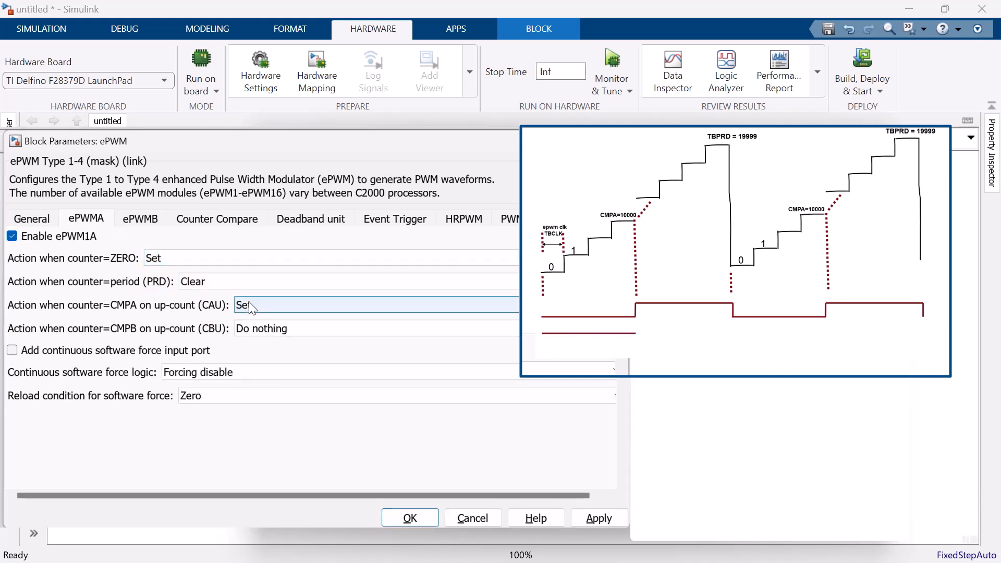
{"action": "left_click", "coordinate": [248, 304]}
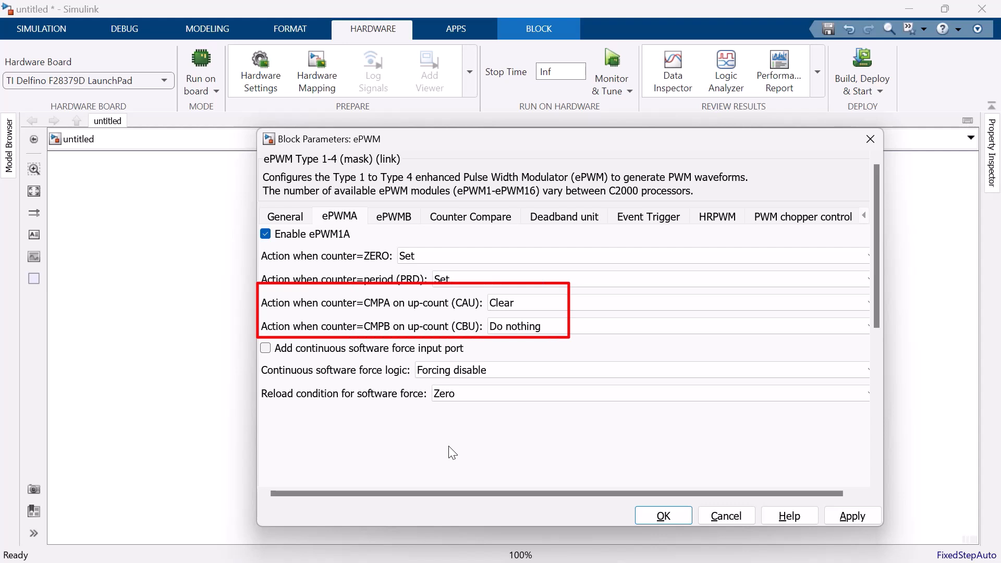
{"action": "left_click", "coordinate": [470, 216]}
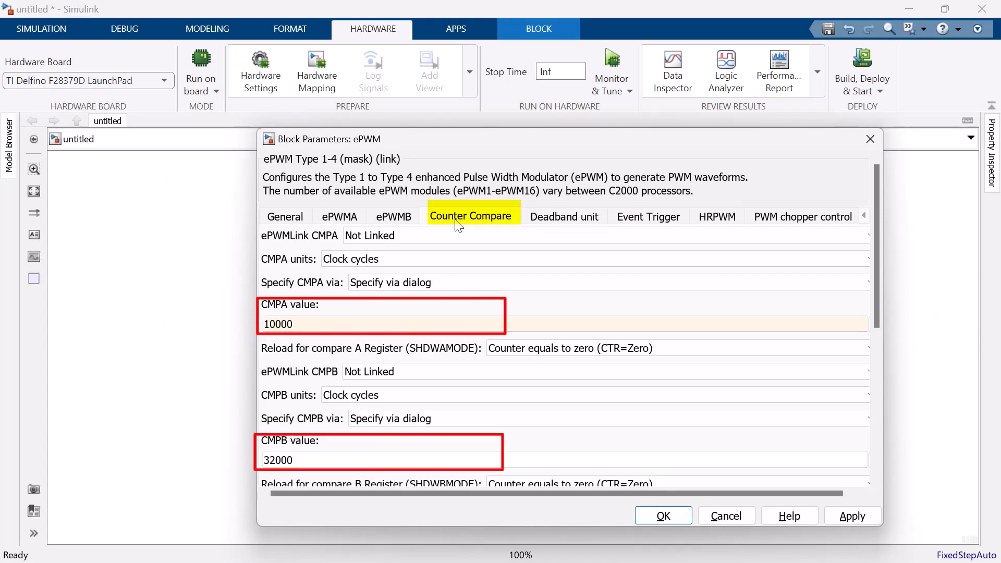
{"action": "left_click", "coordinate": [339, 216]}
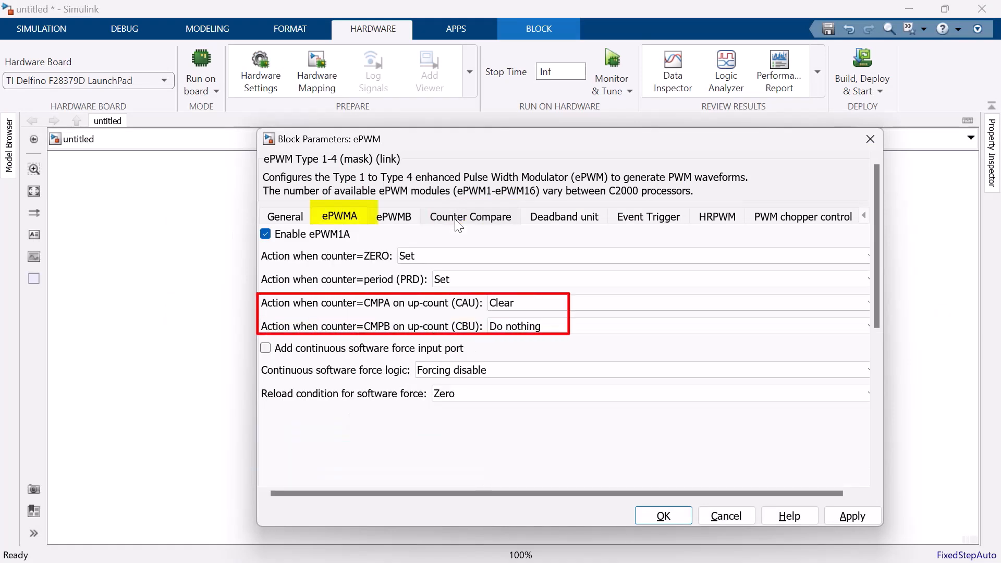